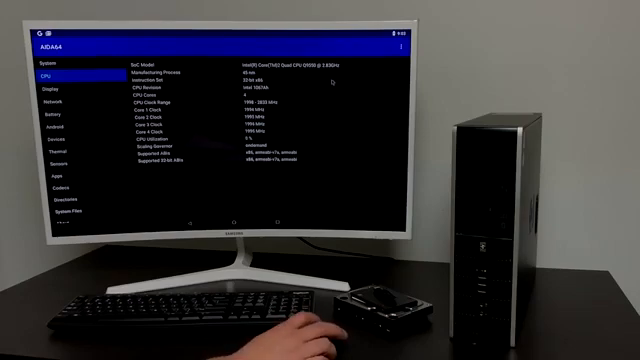
# Leave the device information screen and return to the Android-x86 home screen.
pyautogui.click(44, 88)
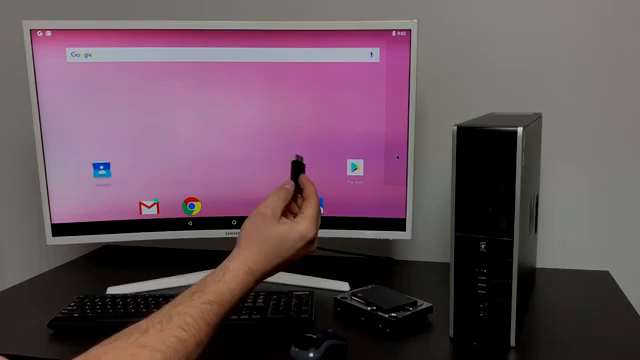
pyautogui.moveTo(310, 200)
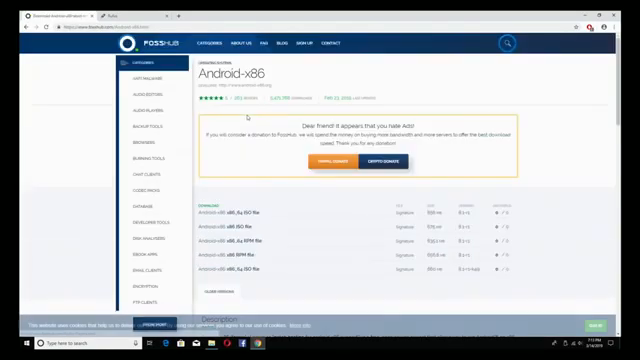
# Scroll the FossHub Android-x86 page down to the ISO download links.
pyautogui.scroll(-3)
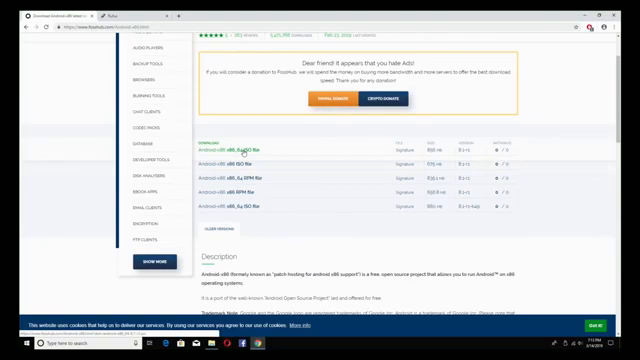
pyautogui.moveTo(232, 156)
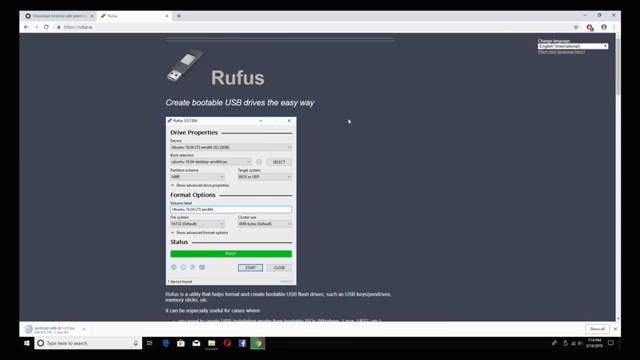
# Scroll through the rufus.ie page before returning to the Windows desktop.
pyautogui.scroll(-3)
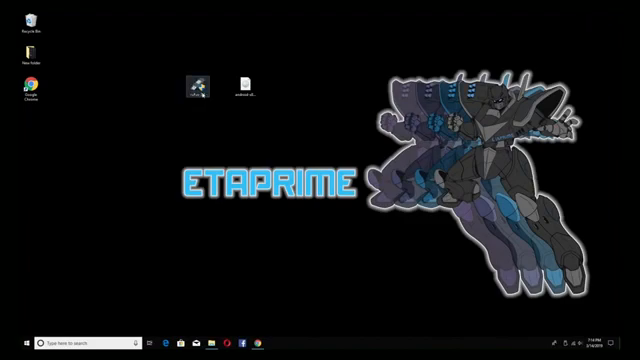
# Launch Rufus, start writing the Android-x86 image in ISO Image mode, reaching the erase warning.
pyautogui.doubleClick(202, 82)
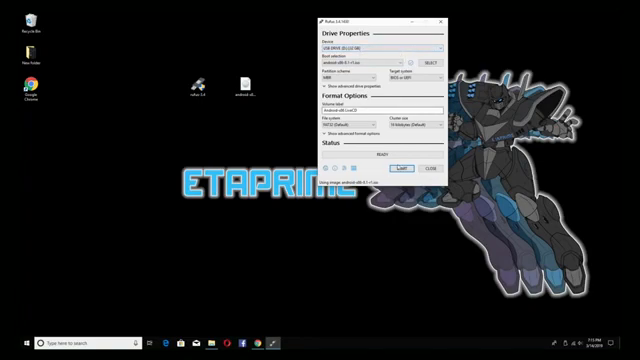
pyautogui.click(406, 170)
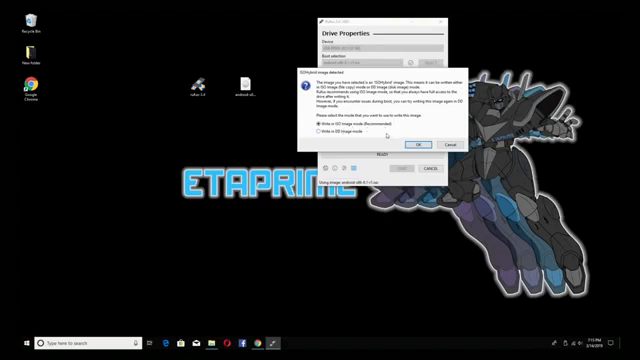
pyautogui.click(412, 144)
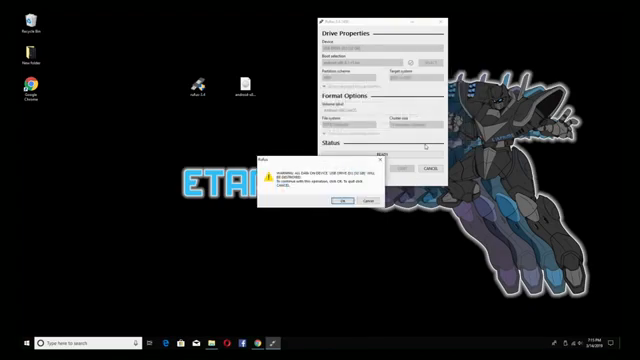